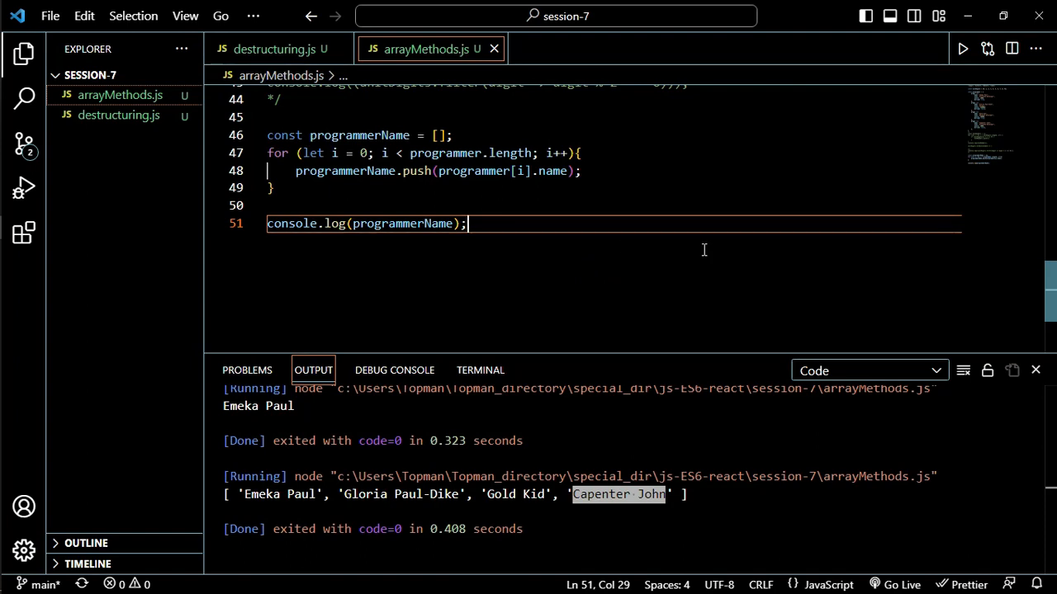
- Add blank lines below the console.log of programmerName
key("Enter")
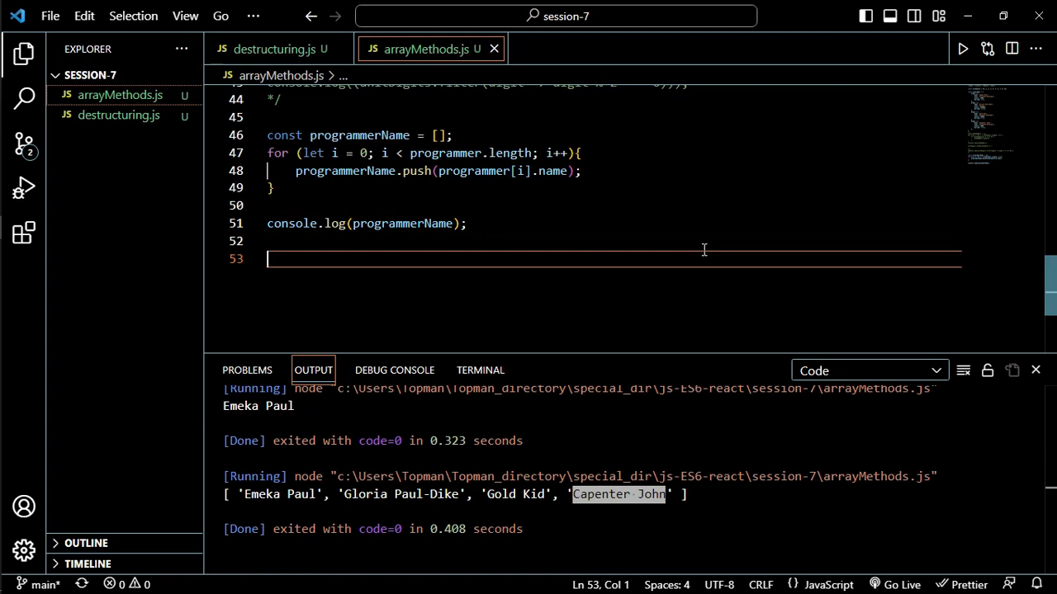
- Write console.log(programmer.map((worker) => worker.name on line 53
type("console.")
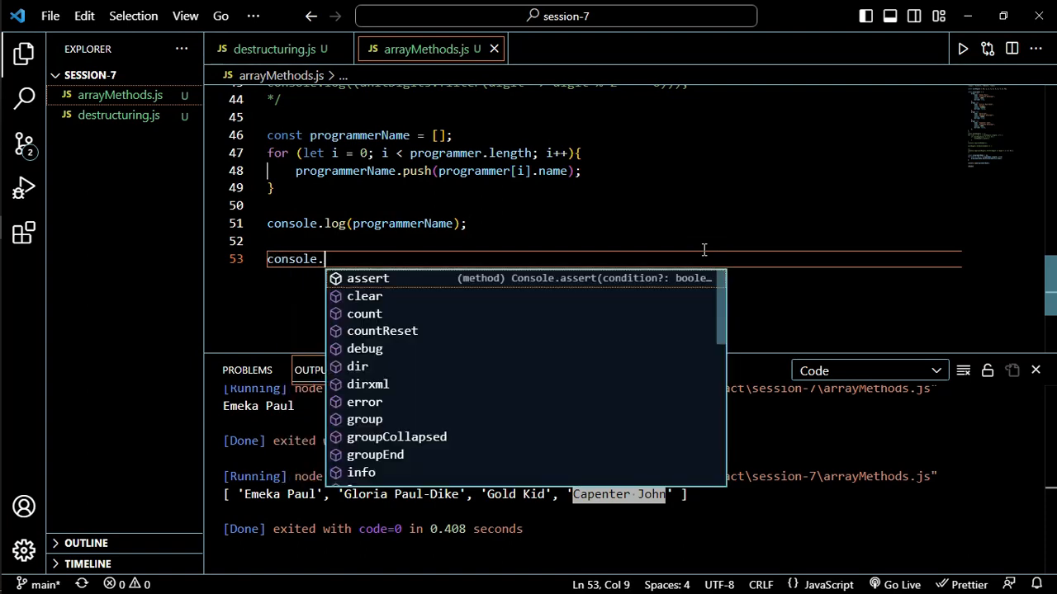
type("log(programmer)")
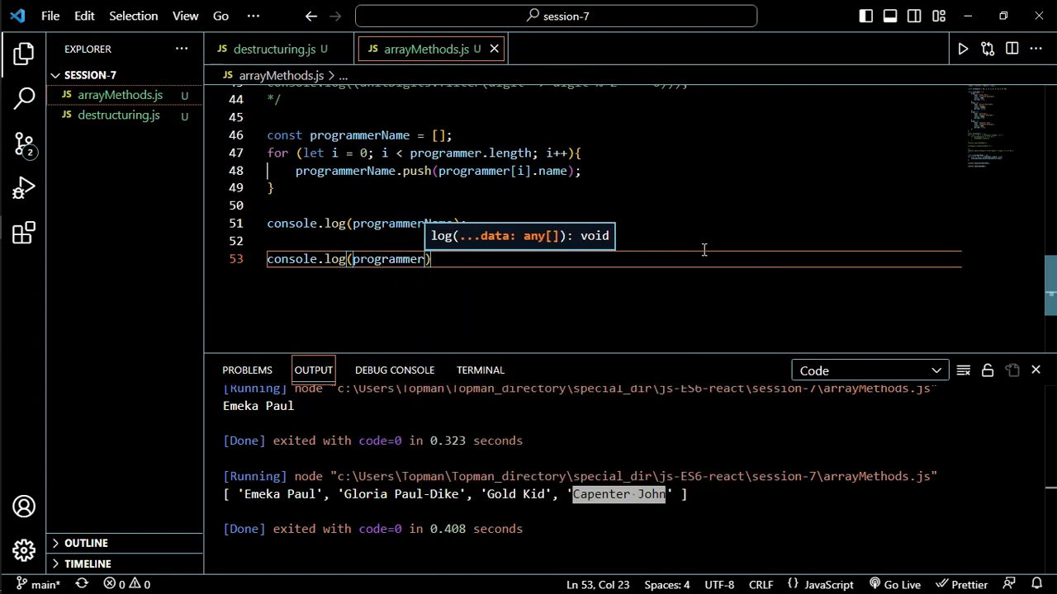
type(".")
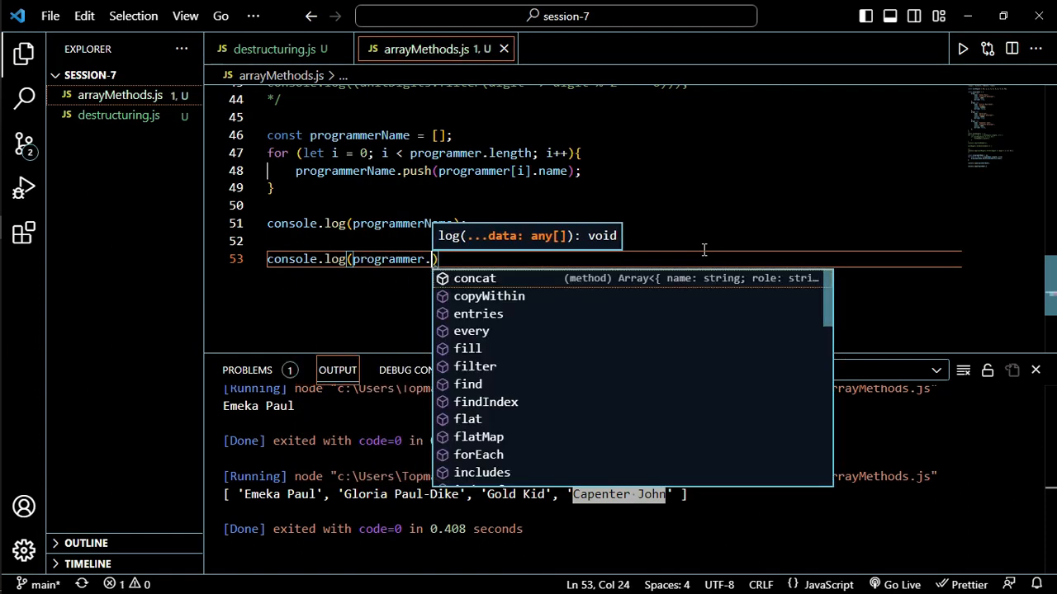
type("map")
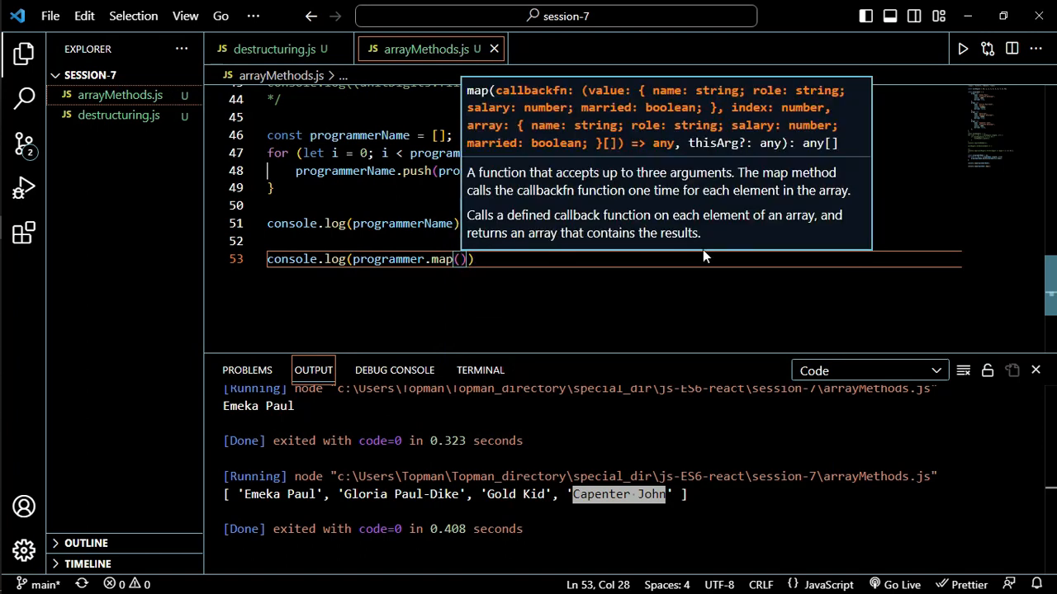
type("(")
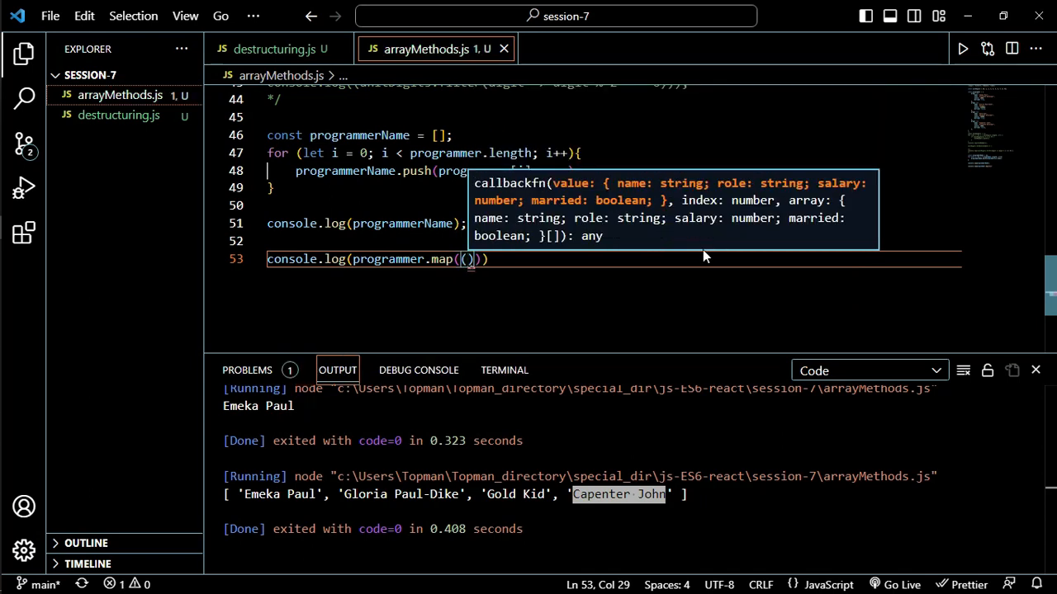
type("worker")
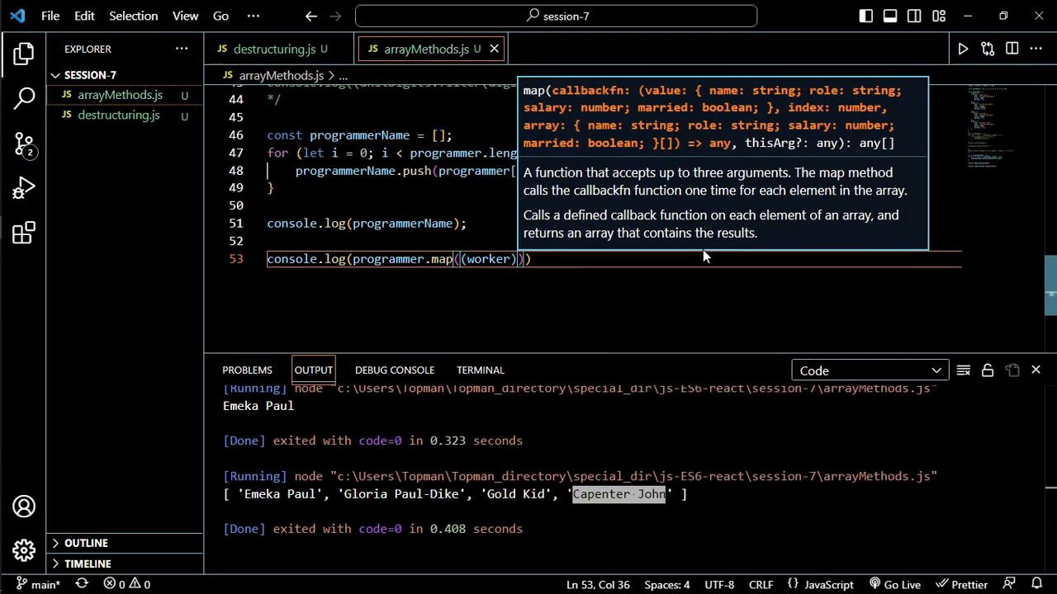
type("=>")
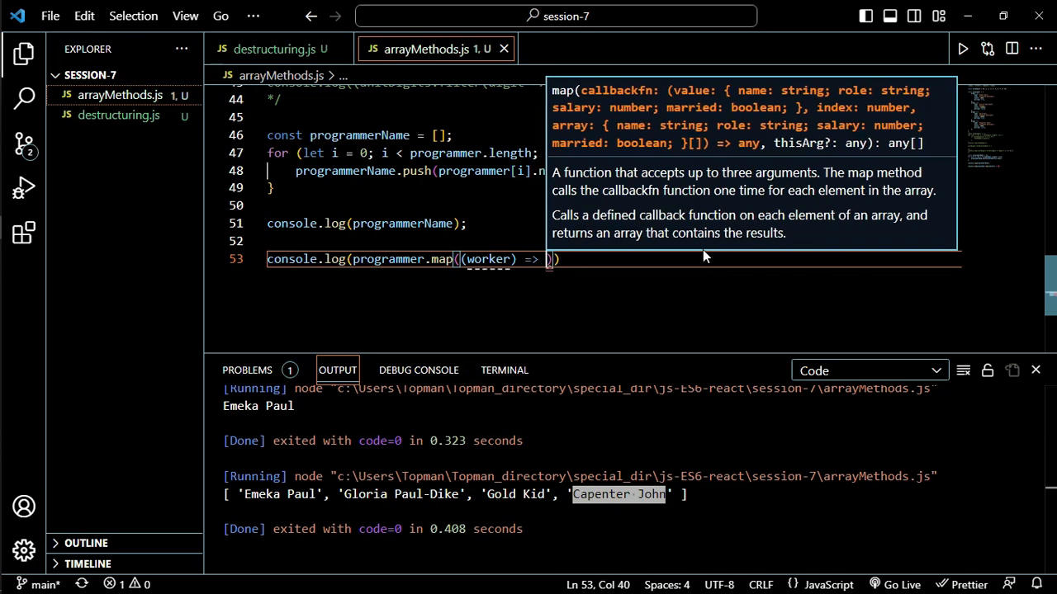
type("wp")
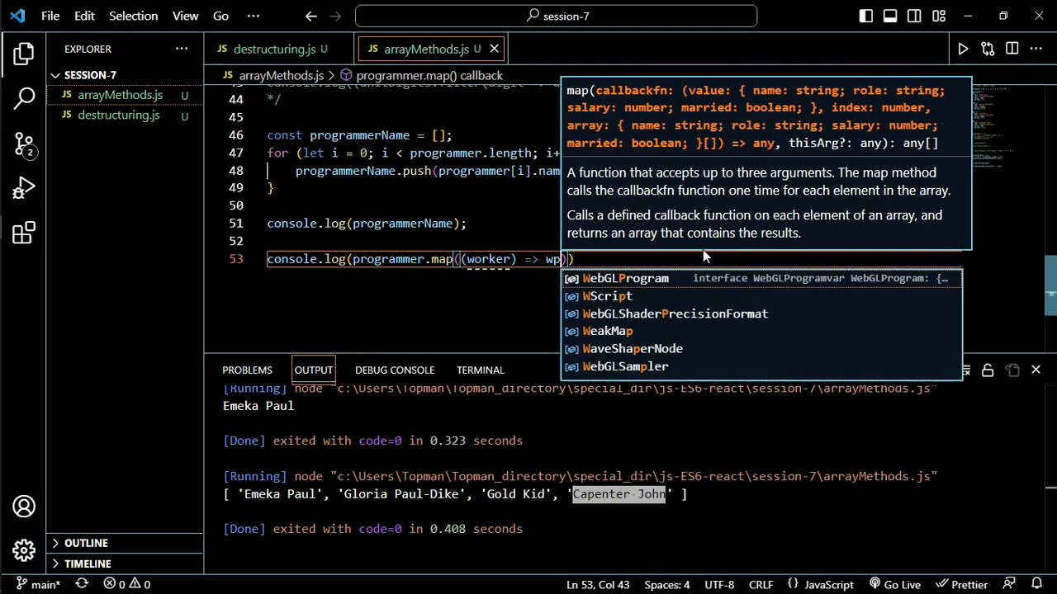
type("orker.name")
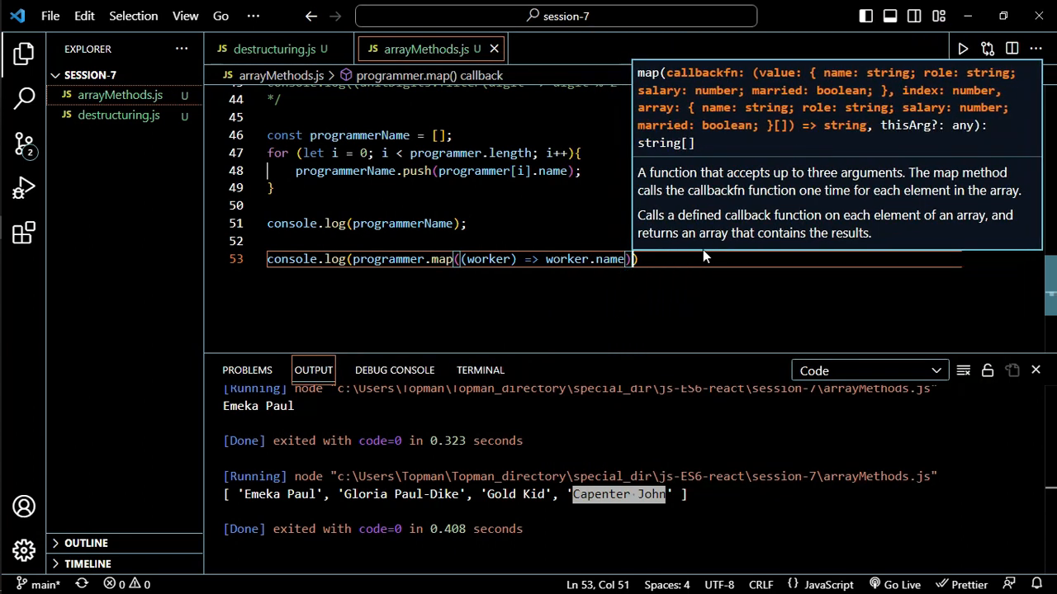
- Close the map log with ); then clear the output and rerun arrayMethods.js
type(");")
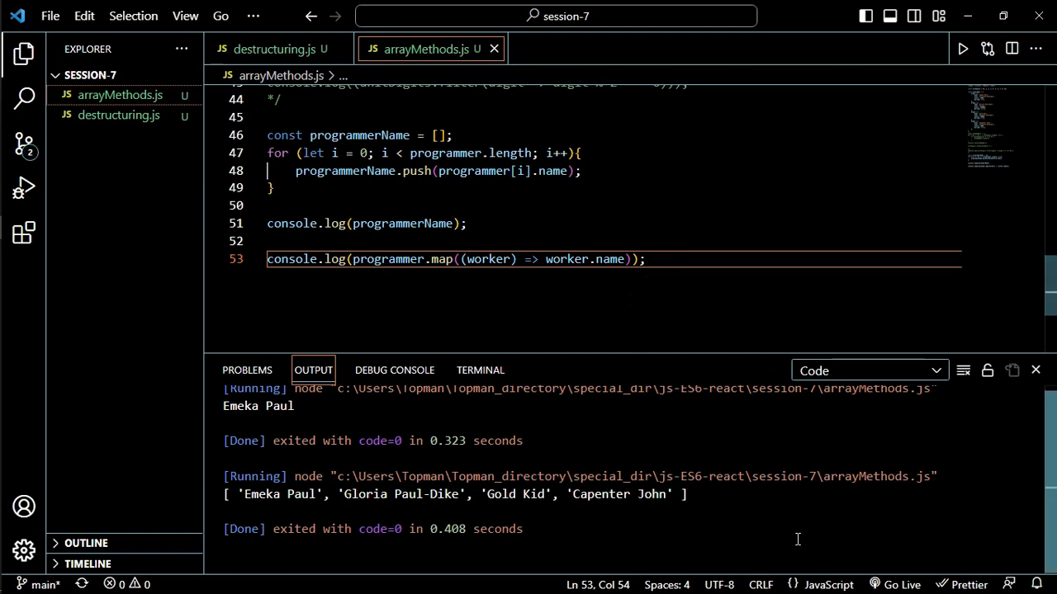
mouse_move(766, 505)
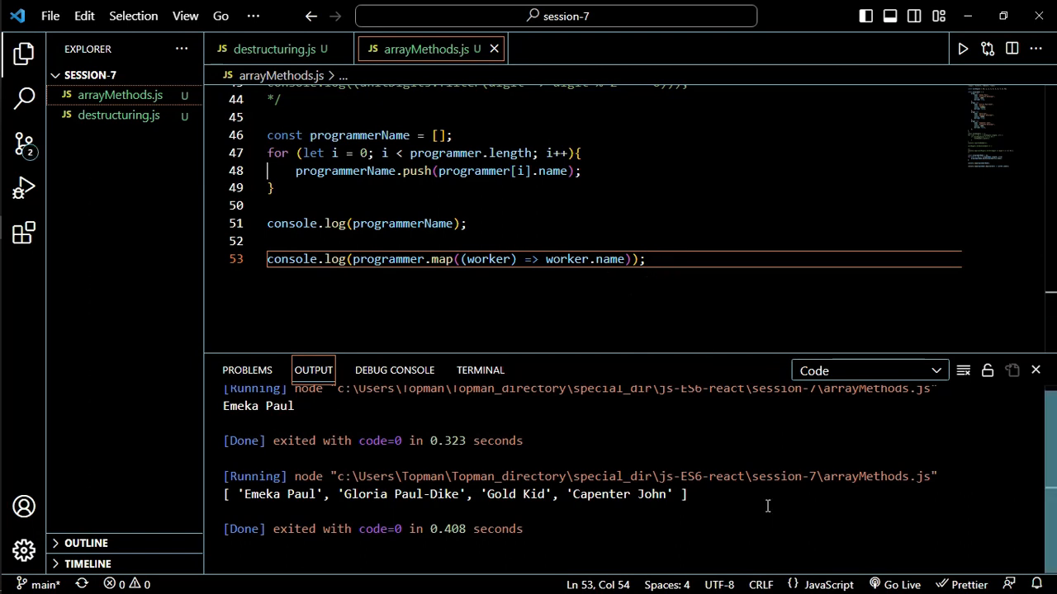
left_click(962, 370)
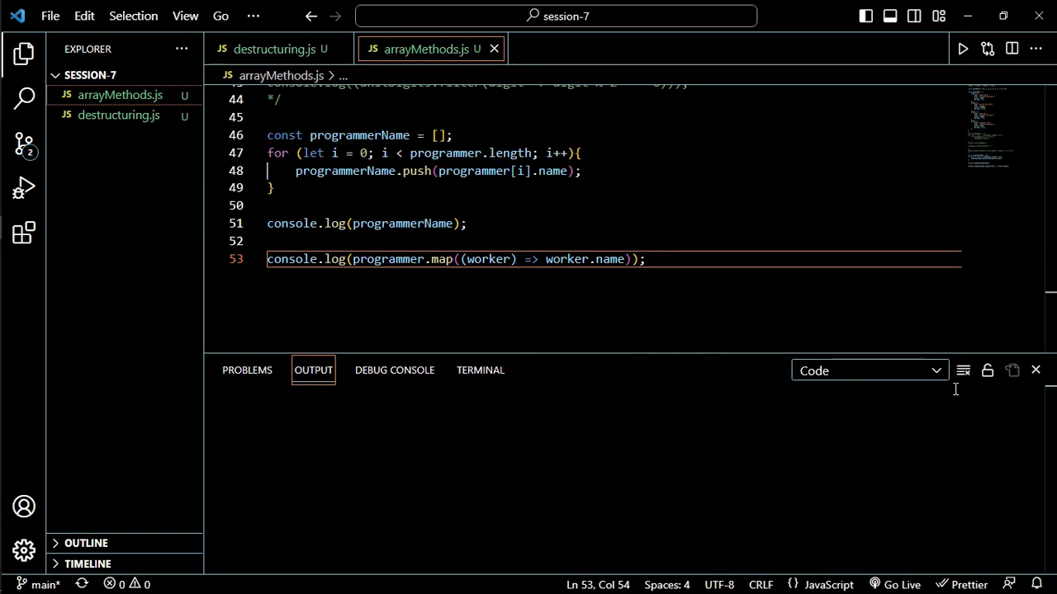
left_click(961, 49)
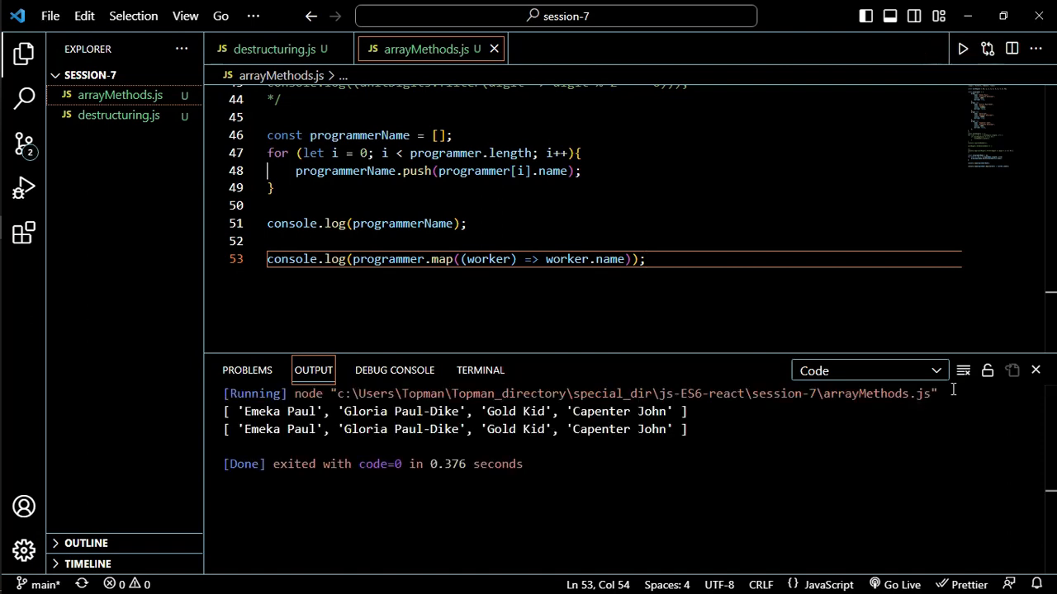